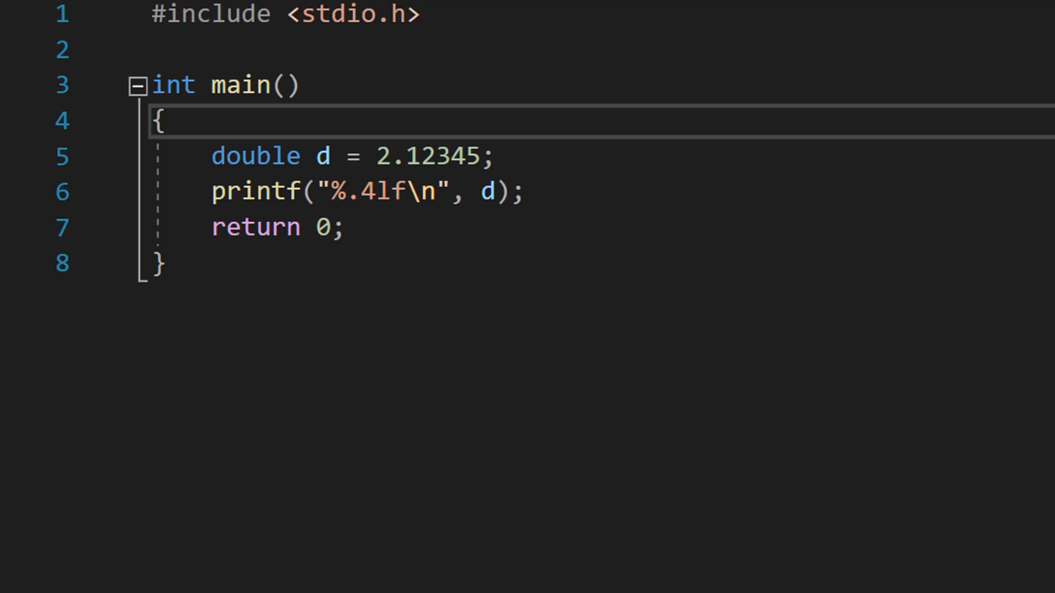
pyautogui.moveTo(464, 407)
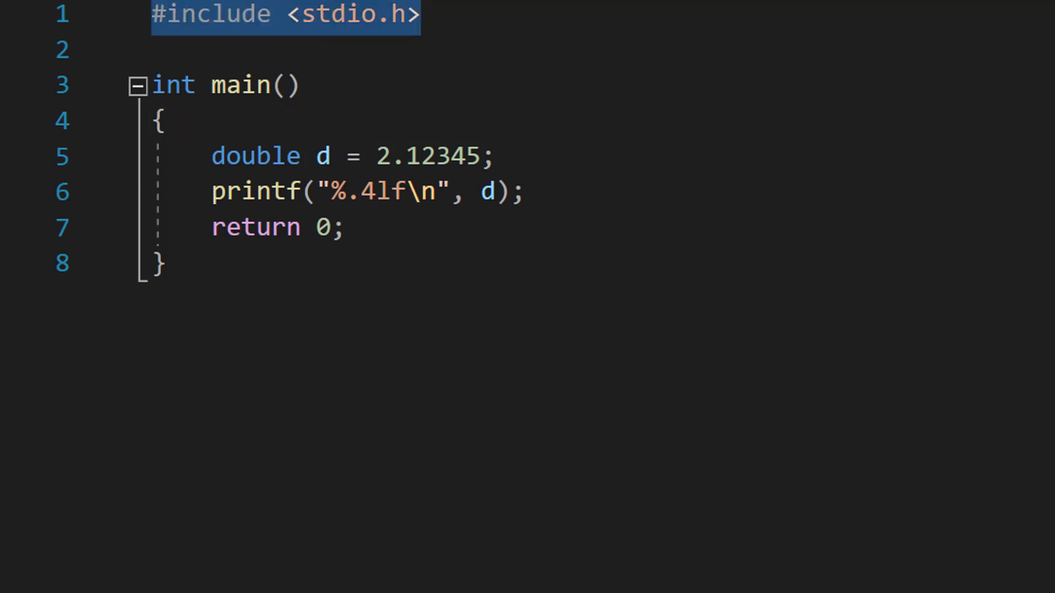
# Select the include line, the double literal and %.4lf, changing the stored value to 2.12343.
pyautogui.doubleClick(255, 156)
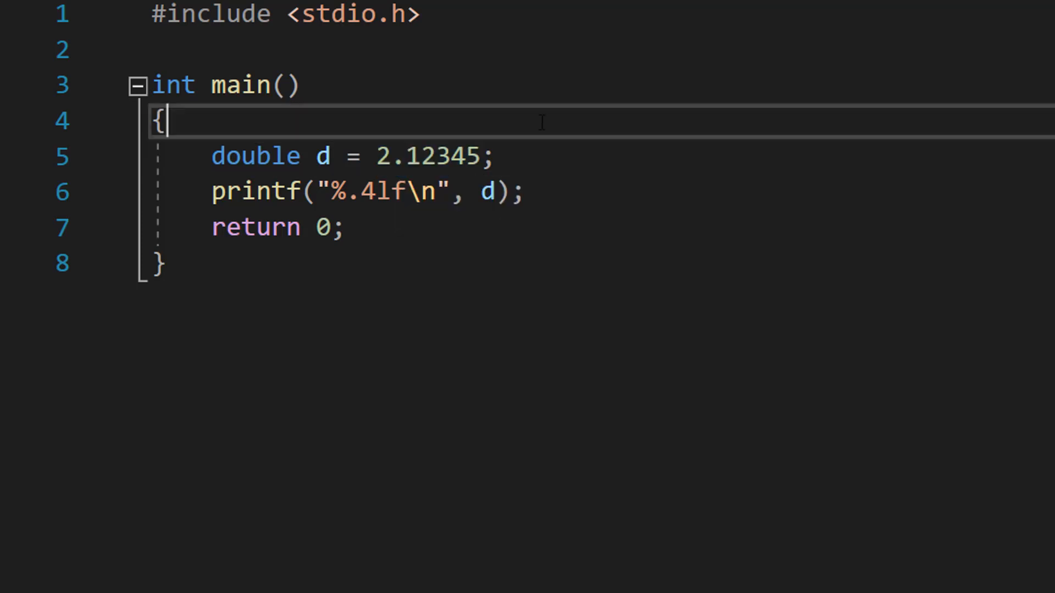
pyautogui.doubleClick(255, 193)
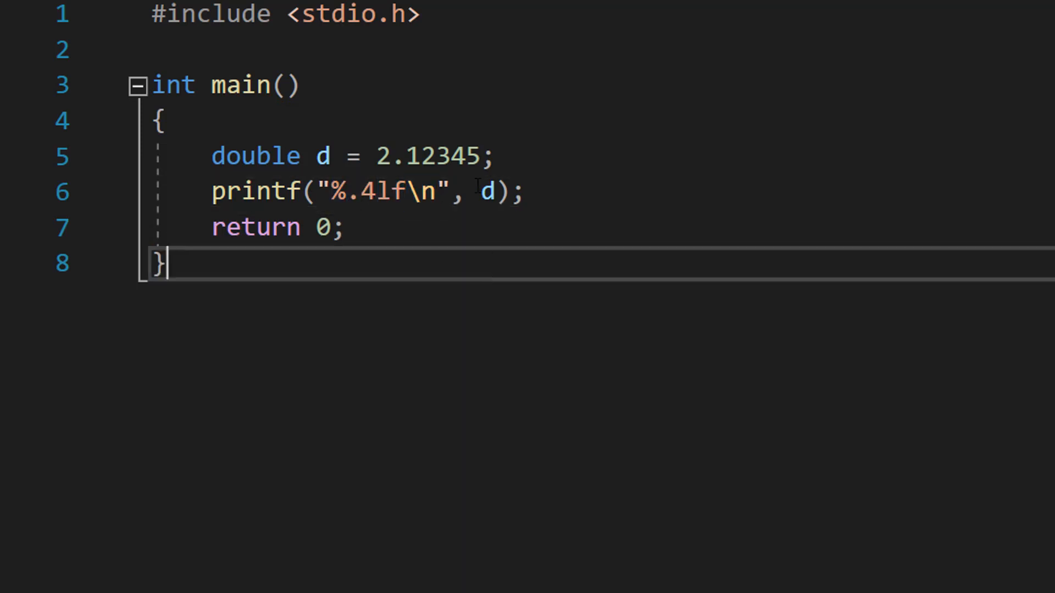
pyautogui.click(495, 156)
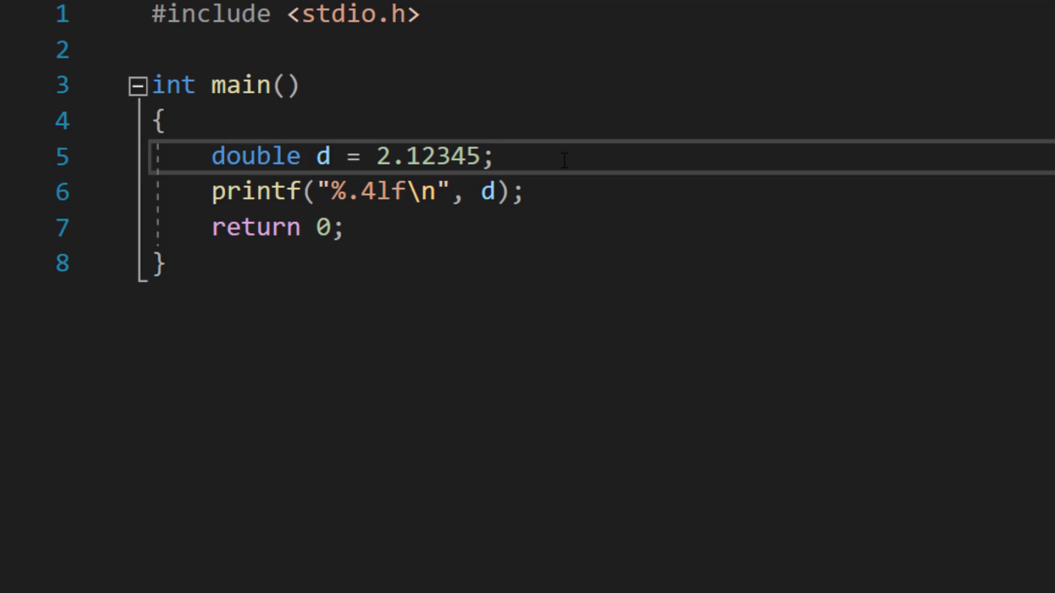
pyautogui.doubleClick(381, 192)
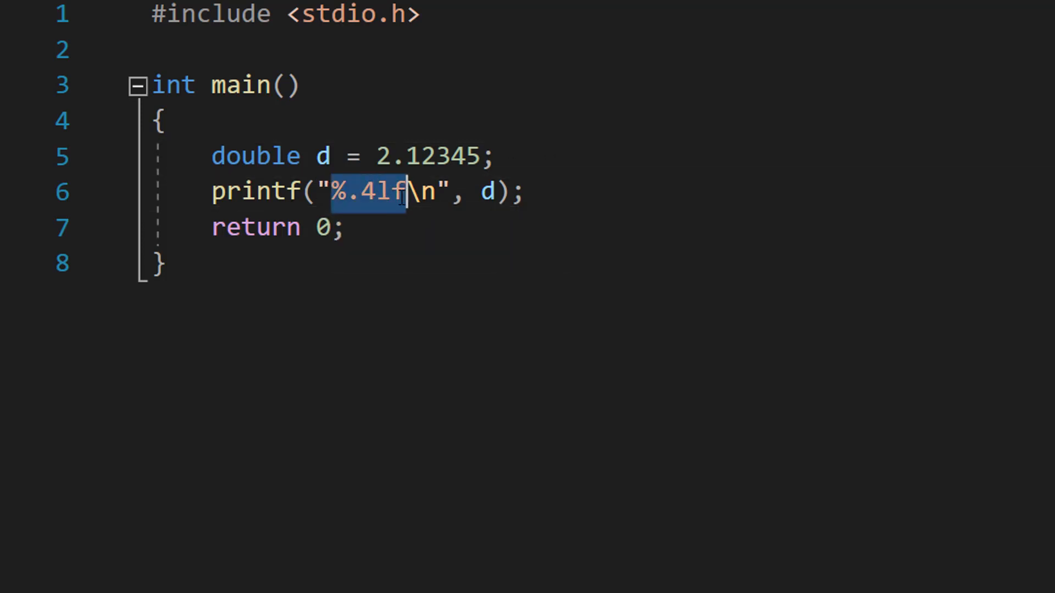
pyautogui.click(446, 263)
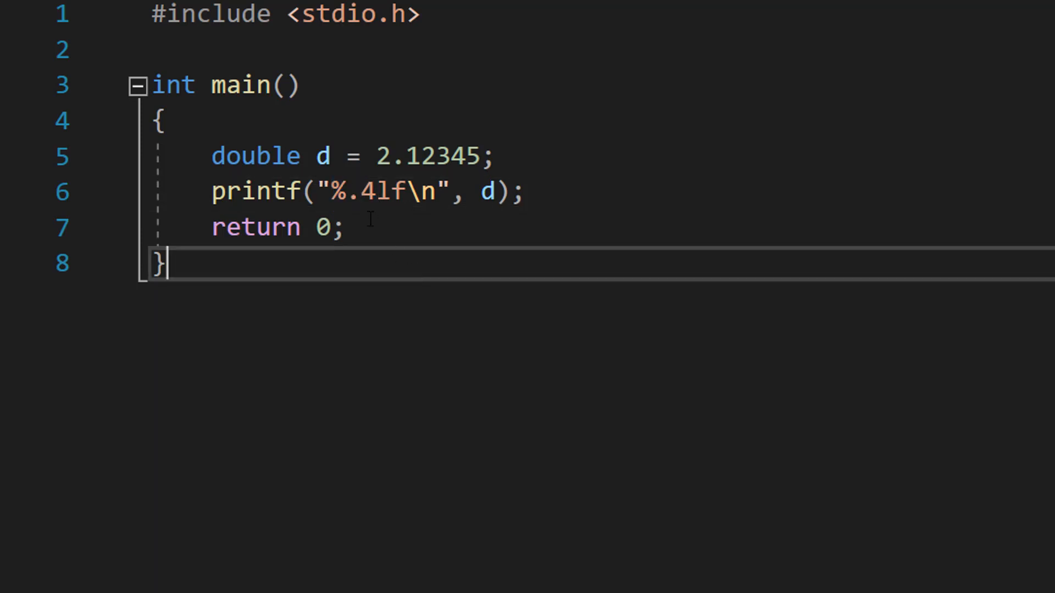
pyautogui.doubleClick(375, 192)
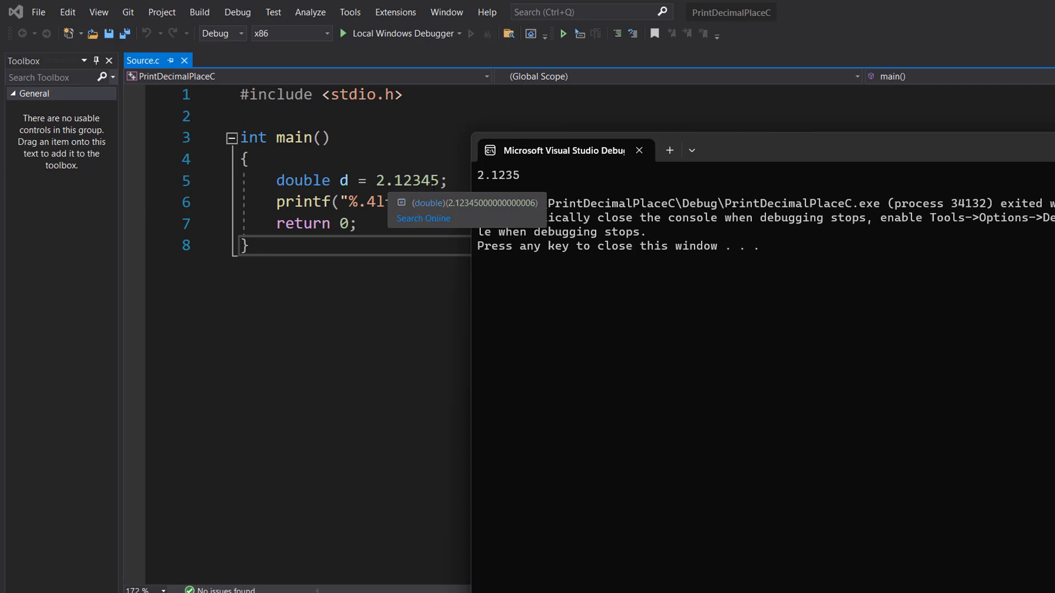
pyautogui.moveTo(518, 172)
pyautogui.write('3')
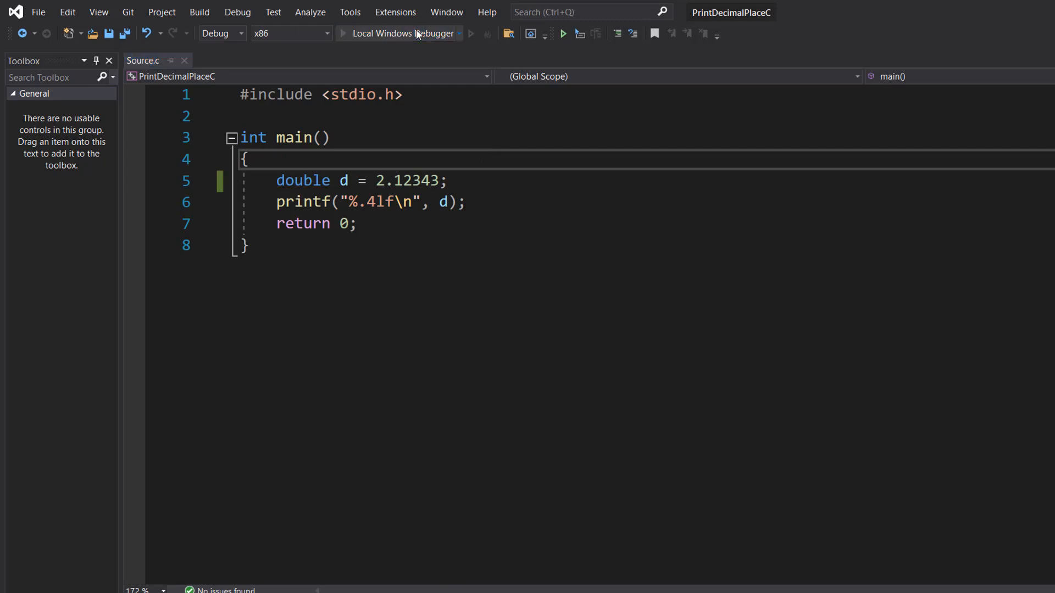
# Run the program with 2.12347 stored, printing 2.1235 in the debug console.
pyautogui.click(561, 33)
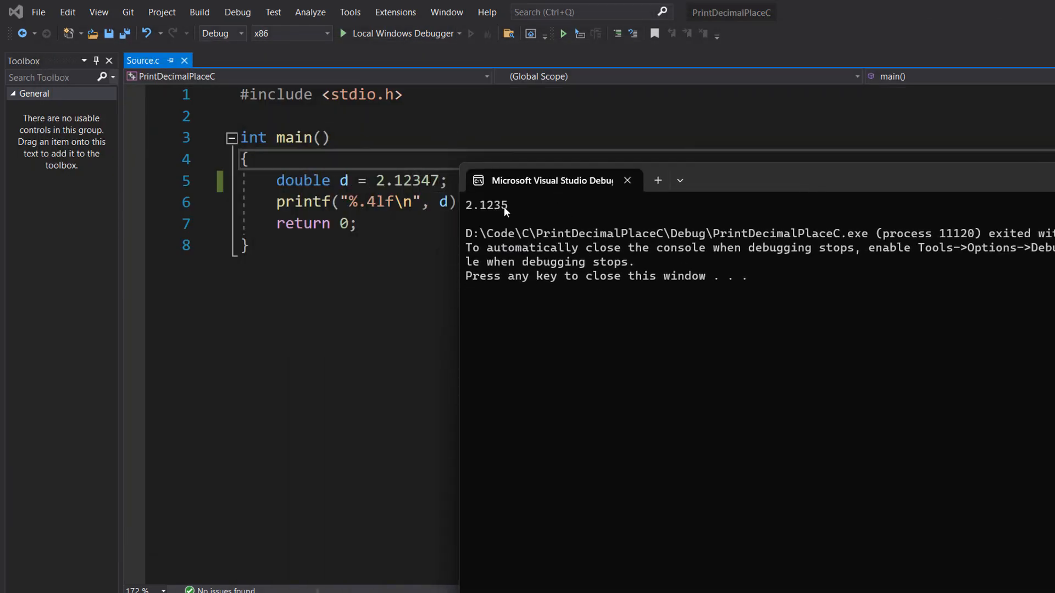
pyautogui.moveTo(530, 200)
pyautogui.write('5')
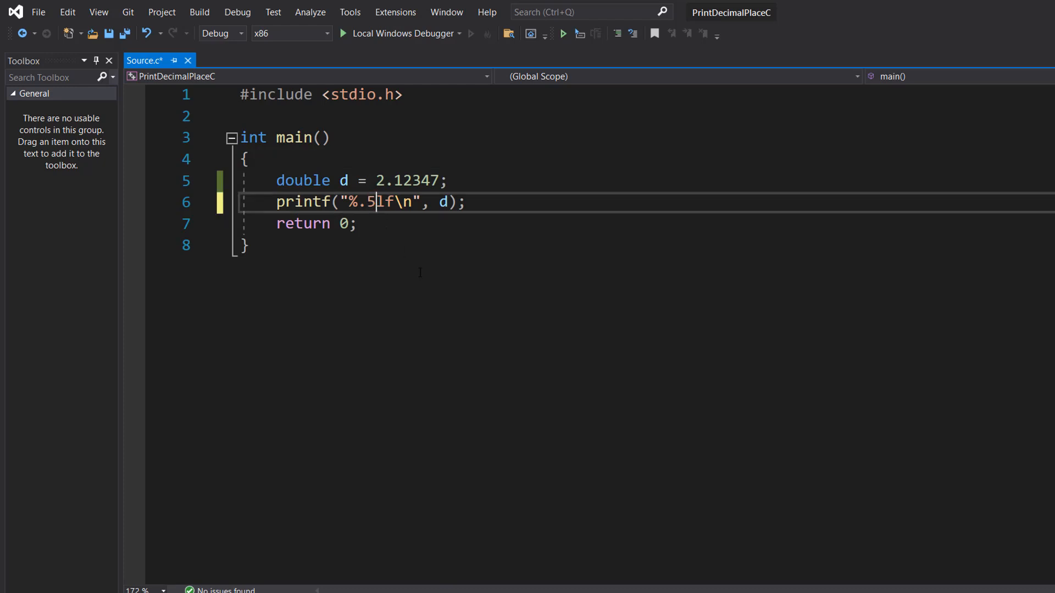
# Run with %.5lf to print 2.12347, then close the debug console.
pyautogui.click(560, 34)
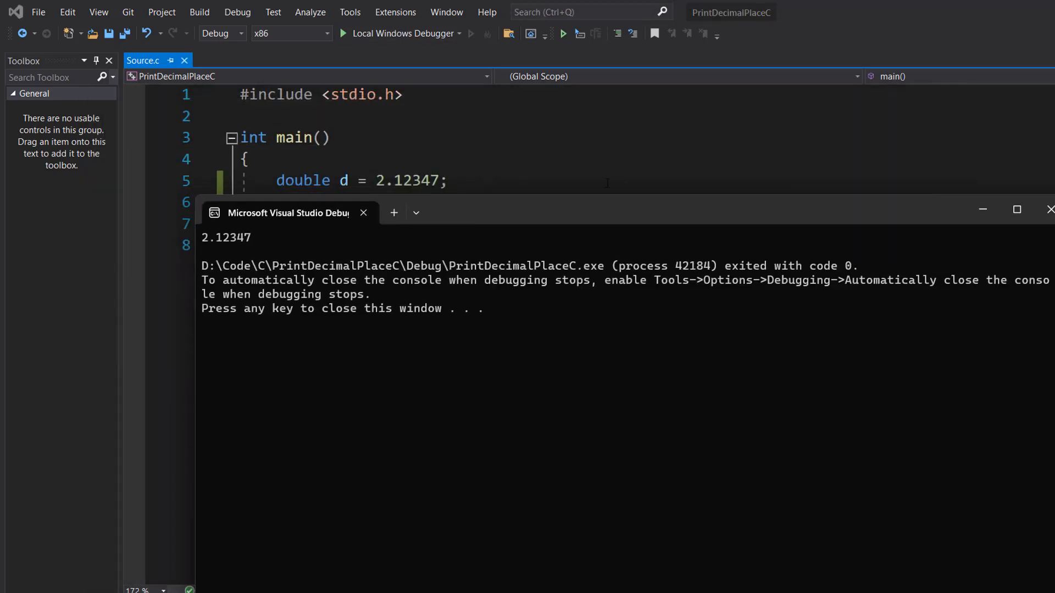
pyautogui.moveTo(1047, 210)
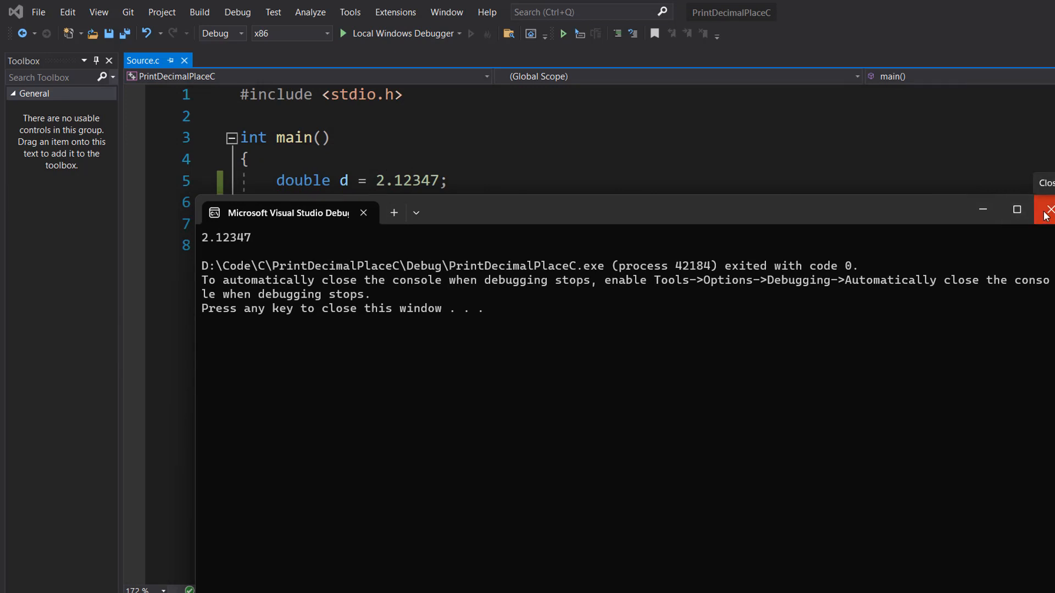
pyautogui.click(1047, 210)
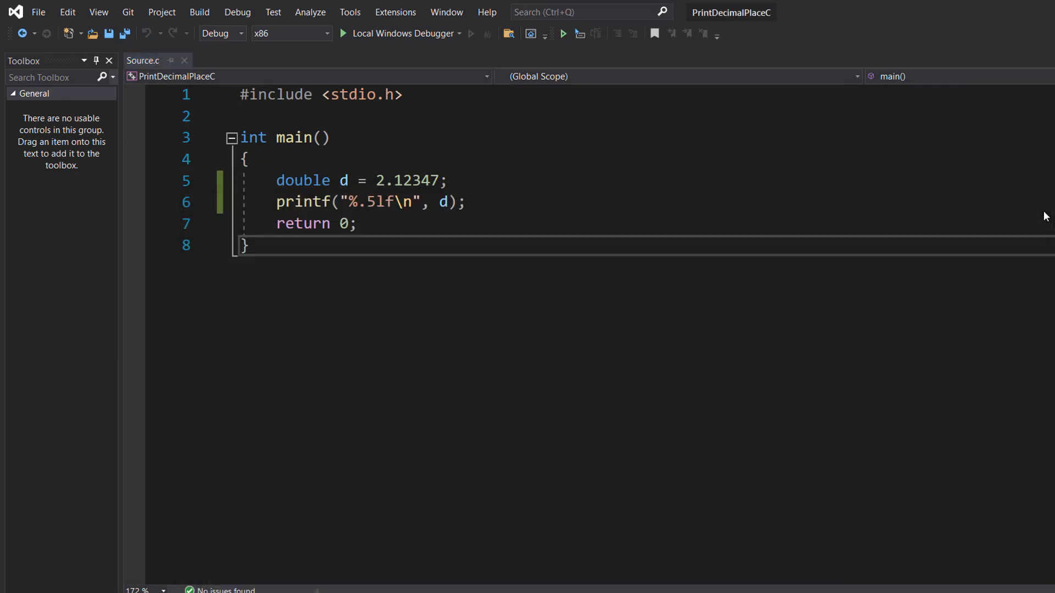